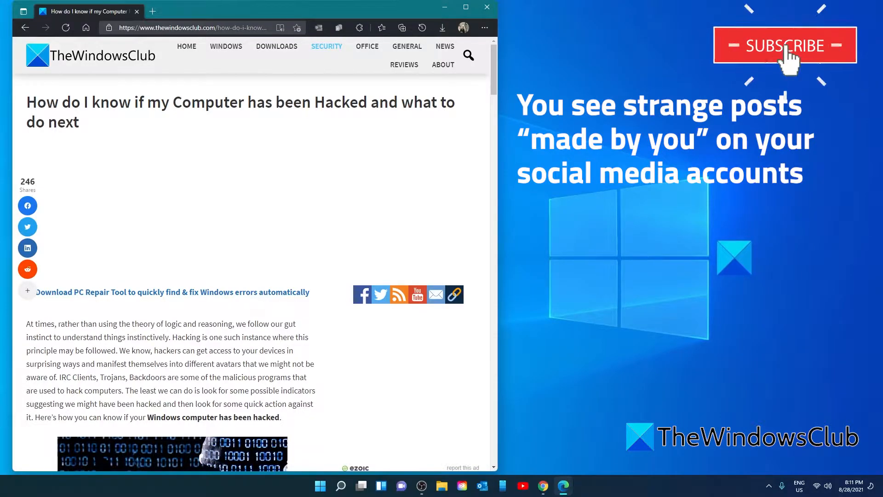
mouse_move(818, 61)
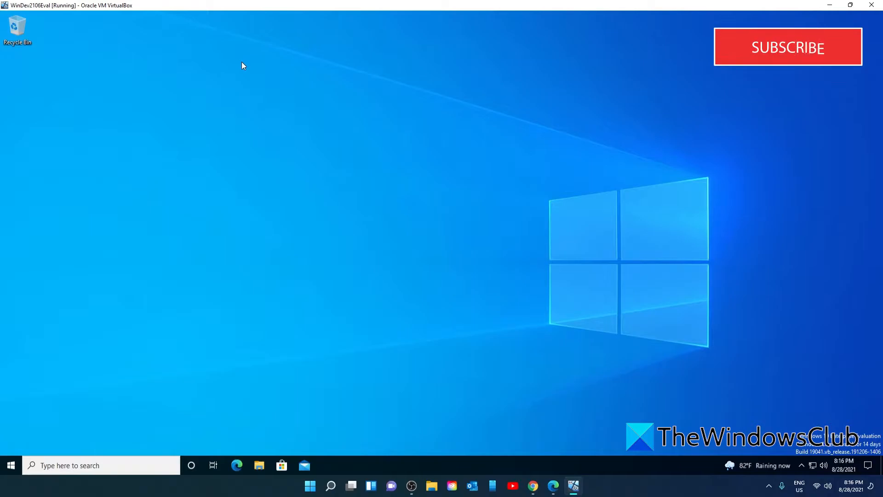
mouse_move(3, 395)
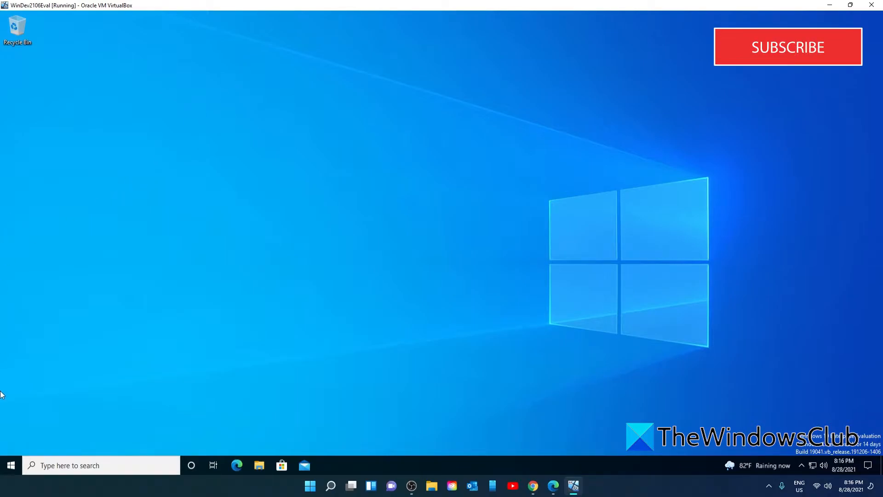
From Settings > Update & Security > Recovery, restart the PC into advanced startup.
left_click(10, 466)
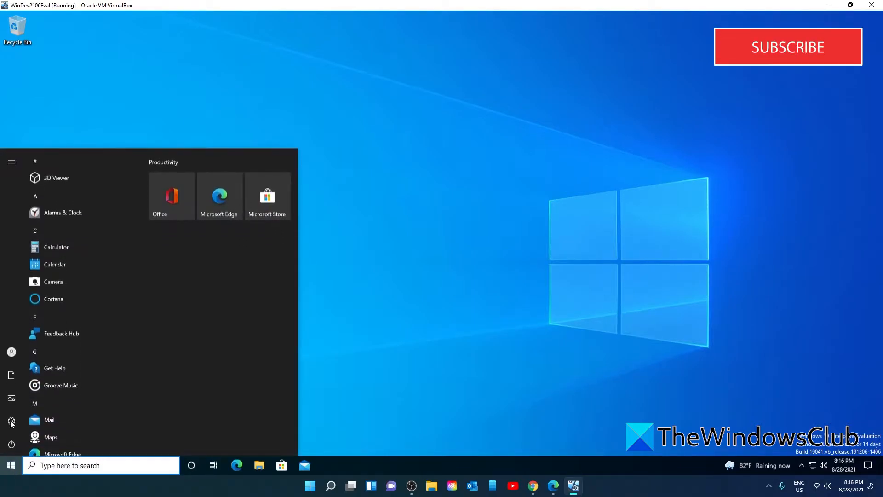
left_click(11, 421)
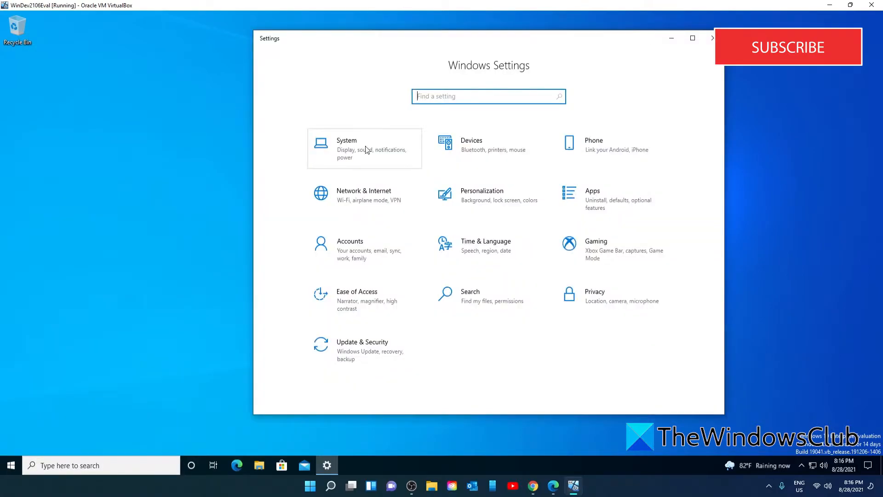
mouse_move(371, 363)
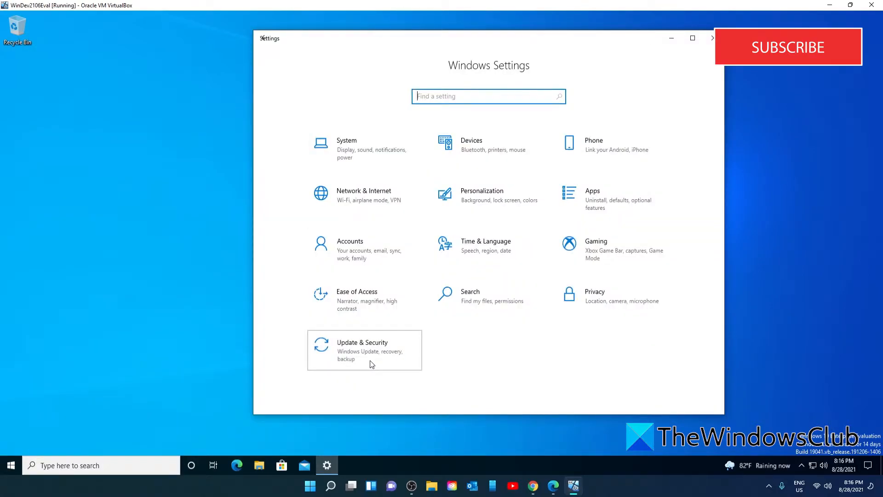
left_click(362, 350)
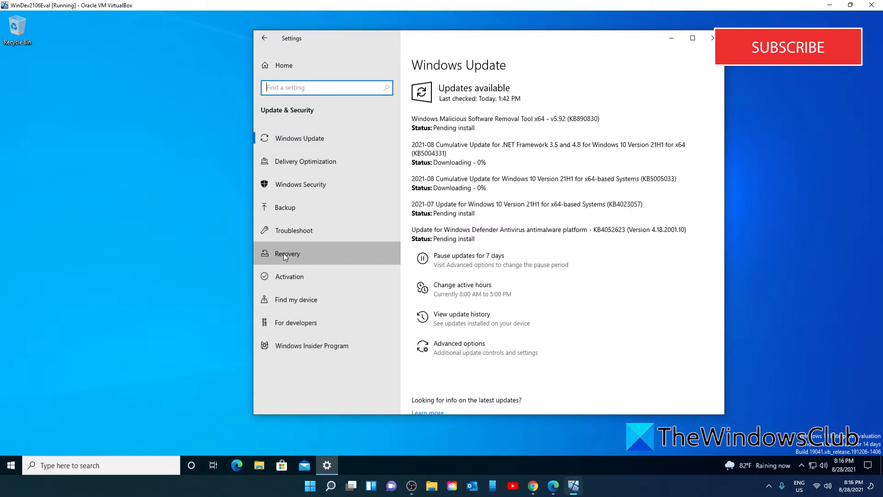
left_click(287, 254)
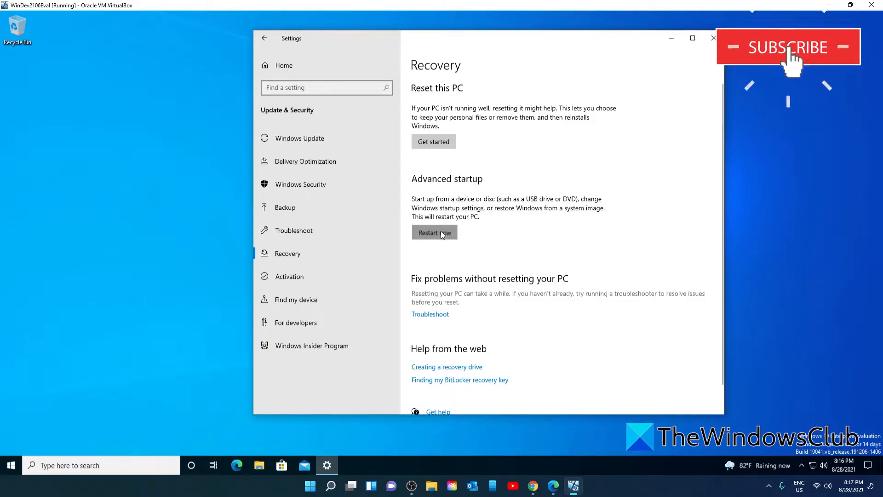
left_click(433, 233)
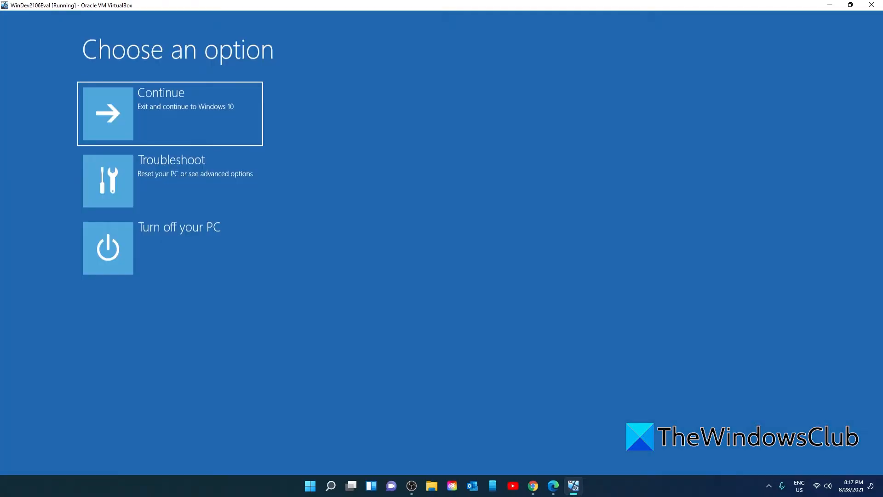
mouse_move(194, 190)
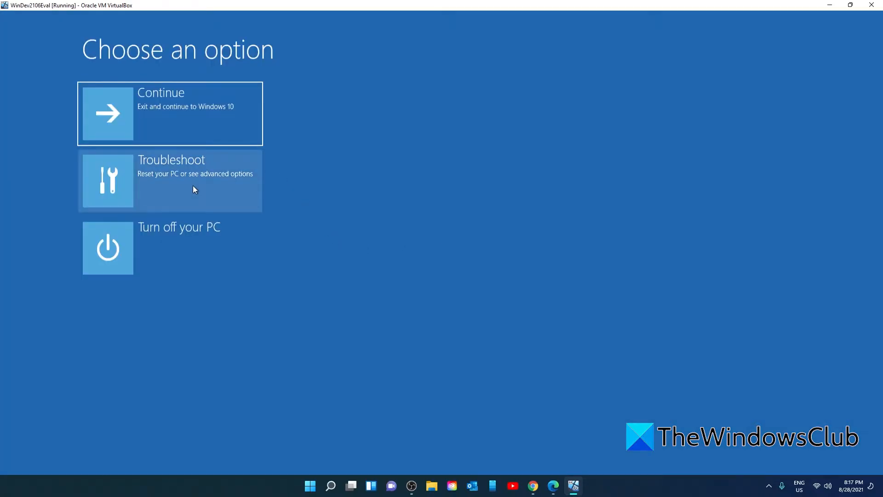
Go through Troubleshoot > Advanced options > Startup Settings and restart to choose Safe Mode.
left_click(170, 181)
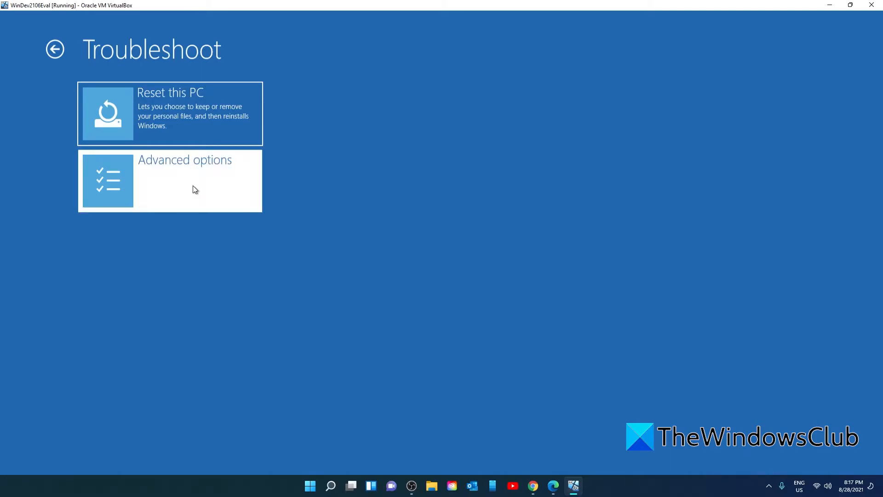
left_click(170, 180)
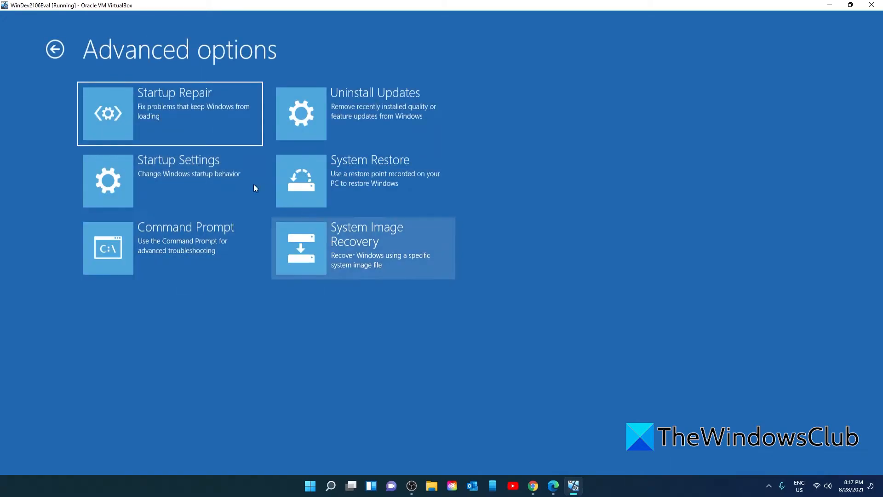
mouse_move(193, 186)
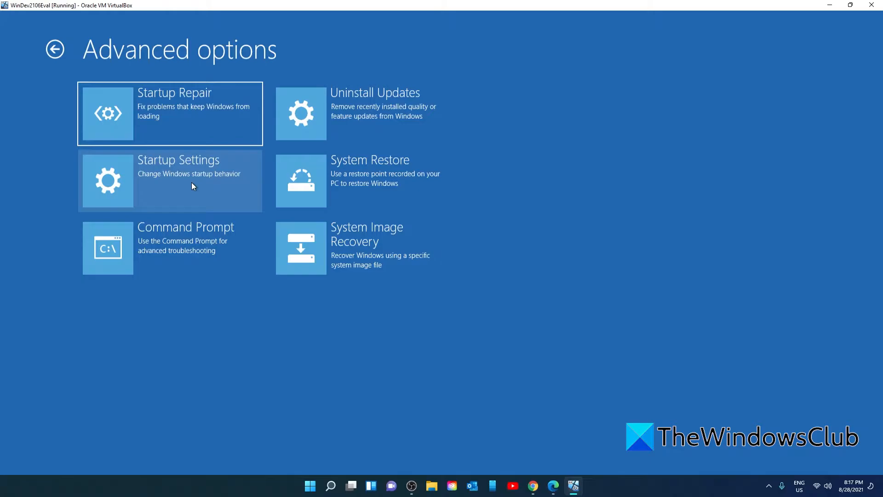
left_click(169, 180)
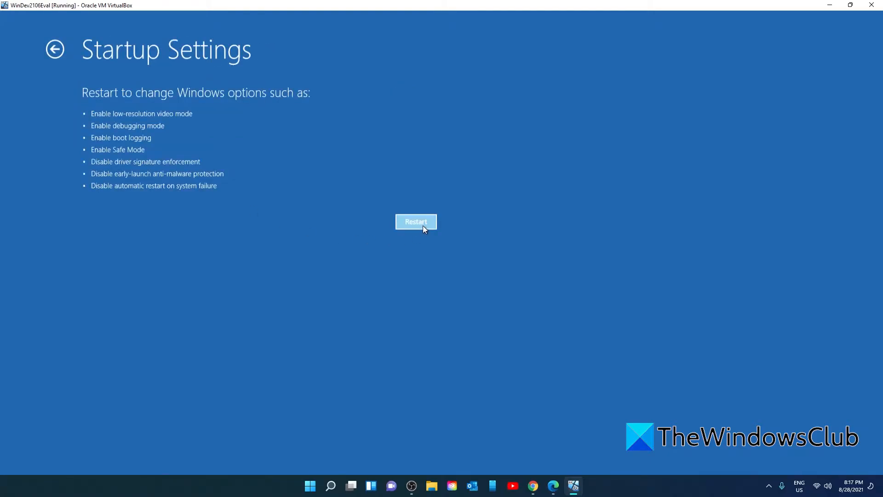
left_click(416, 221)
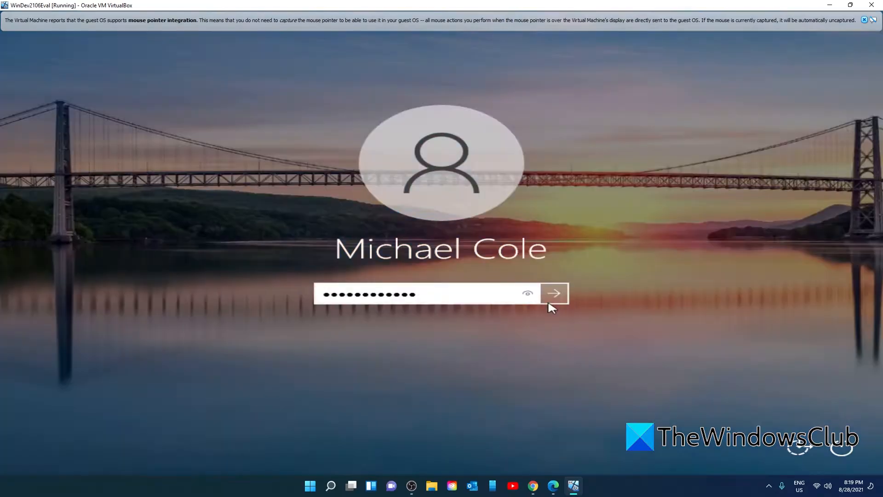
Sign in to Windows with the entered password to boot into Safe Mode.
left_click(554, 293)
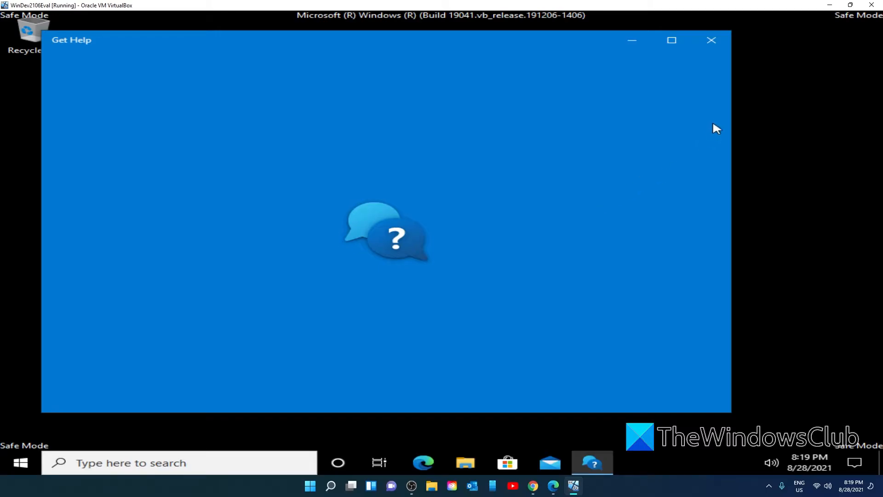
mouse_move(711, 40)
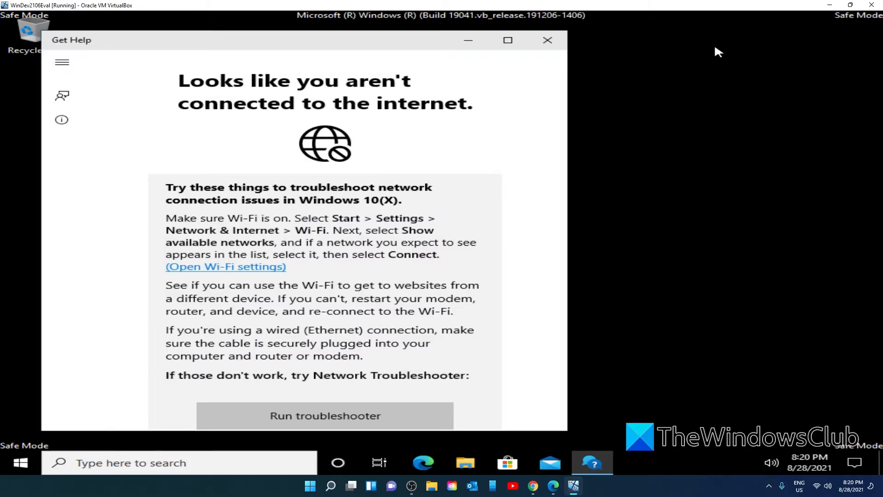
Close the Get Help window showing the no-internet notice.
left_click(546, 39)
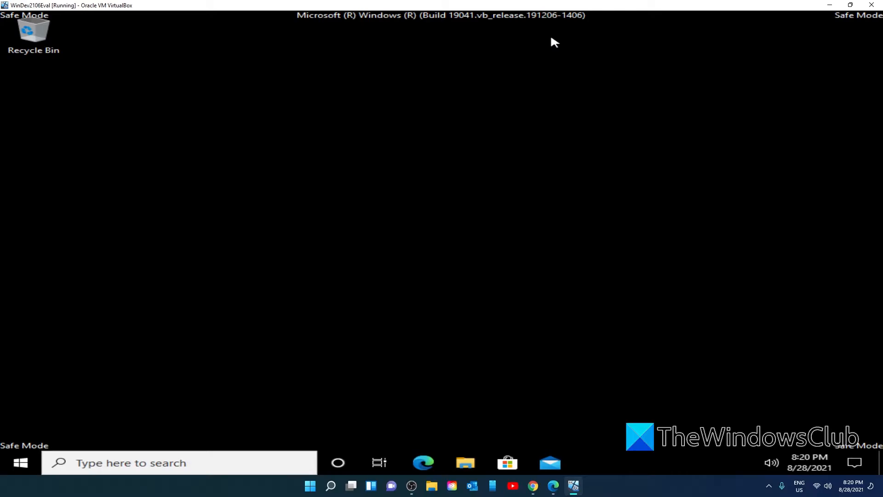
mouse_move(747, 90)
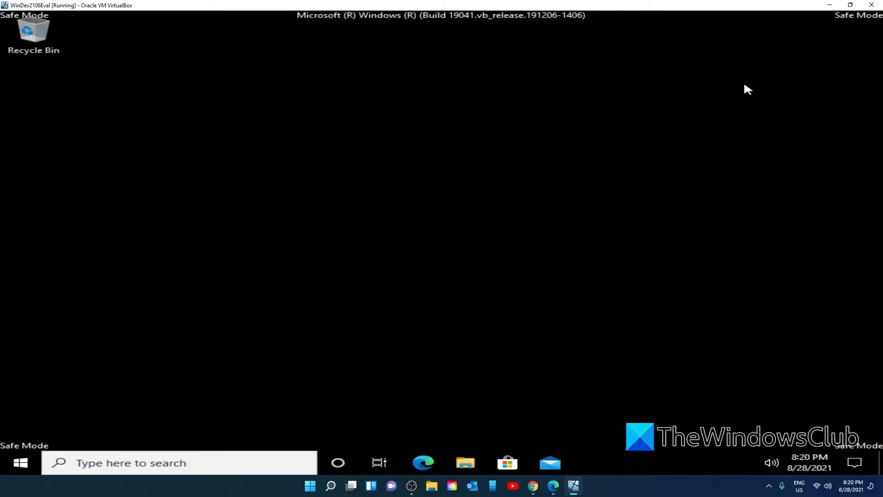
left_click(564, 486)
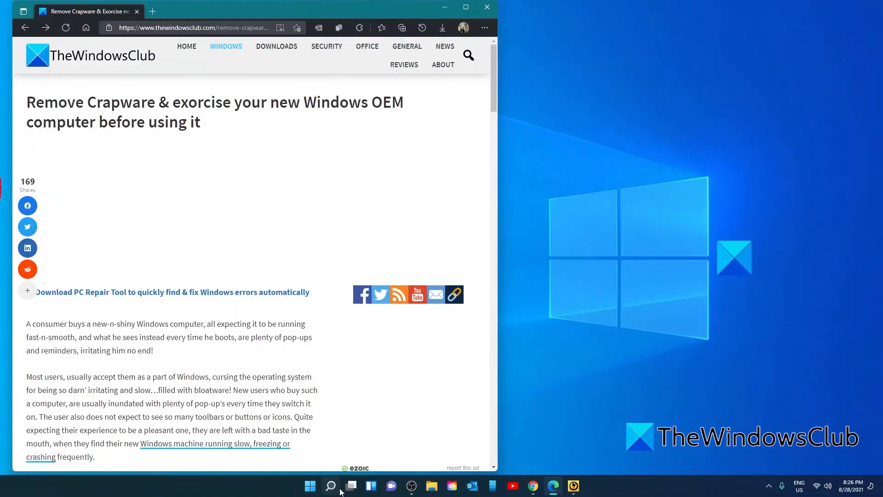
left_click(309, 485)
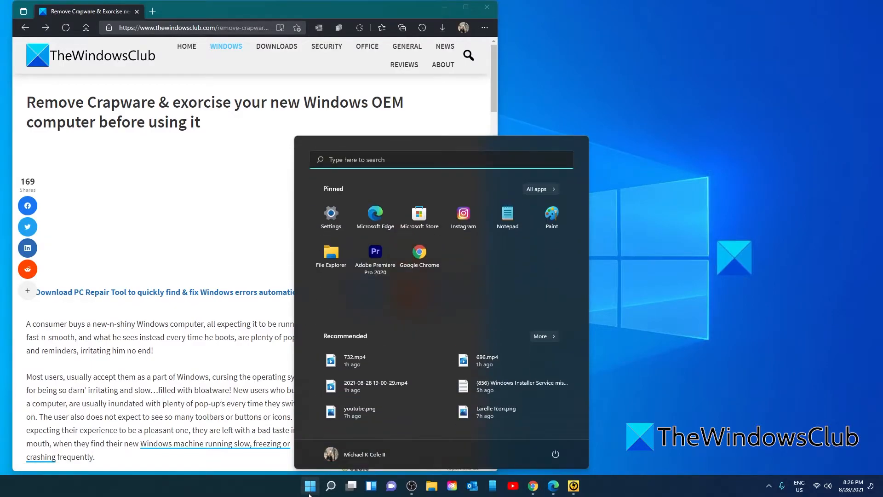
left_click(330, 213)
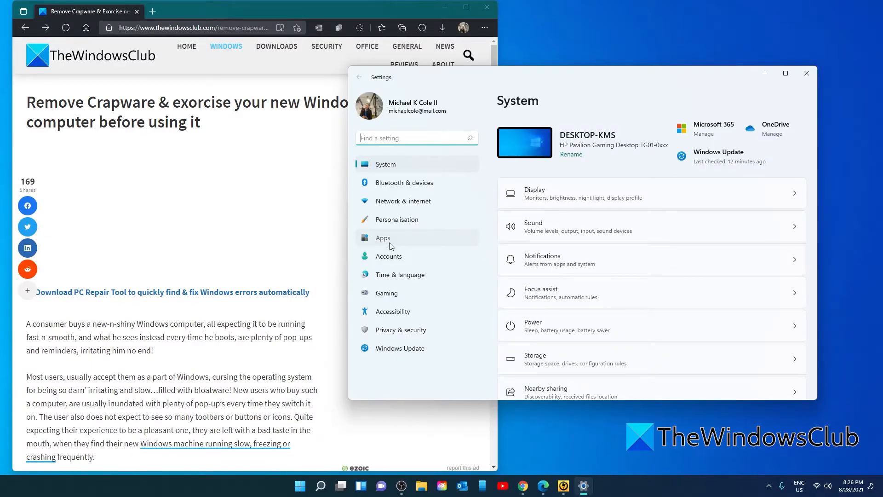
left_click(383, 238)
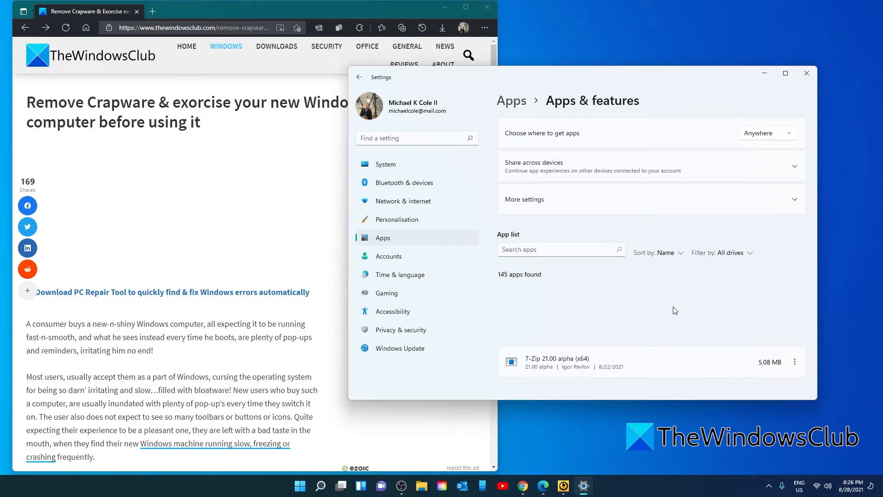
scroll("down", 3)
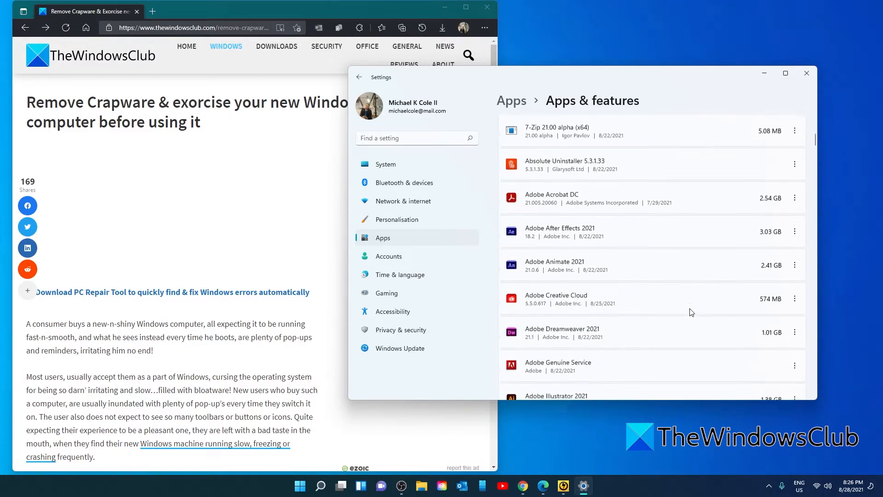
scroll("down", 3)
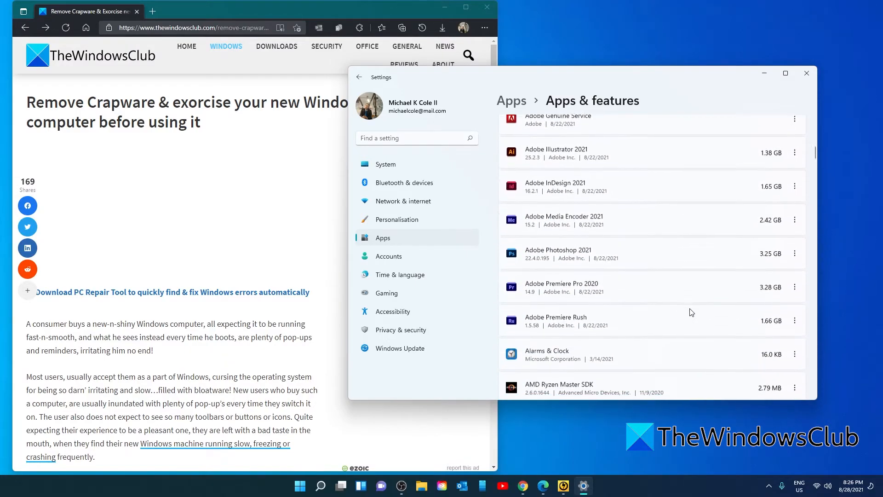
scroll("down", 3)
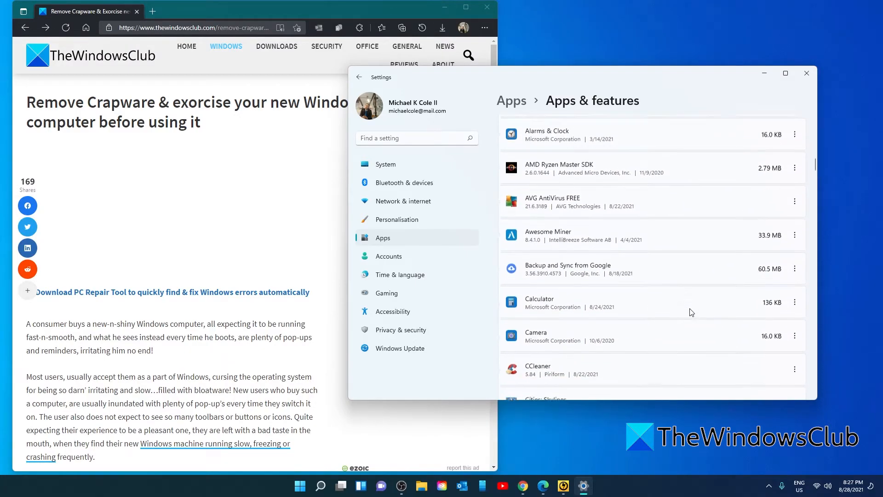
scroll("down", 3)
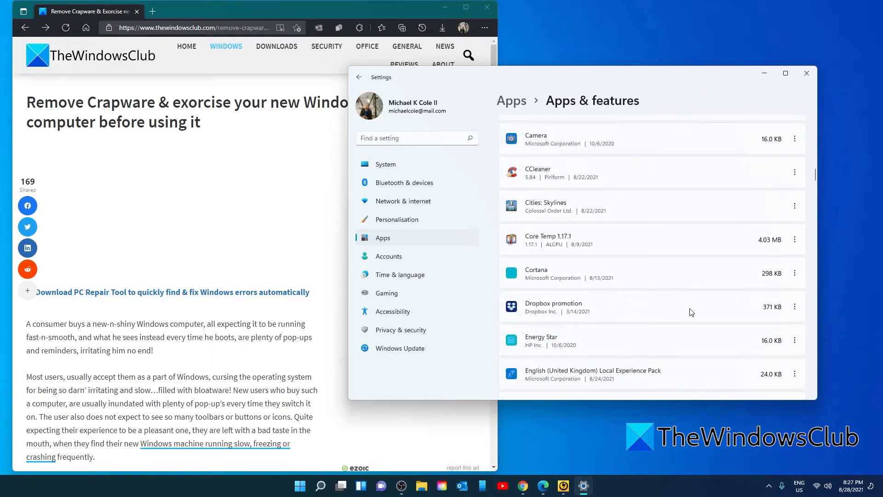
left_click(806, 73)
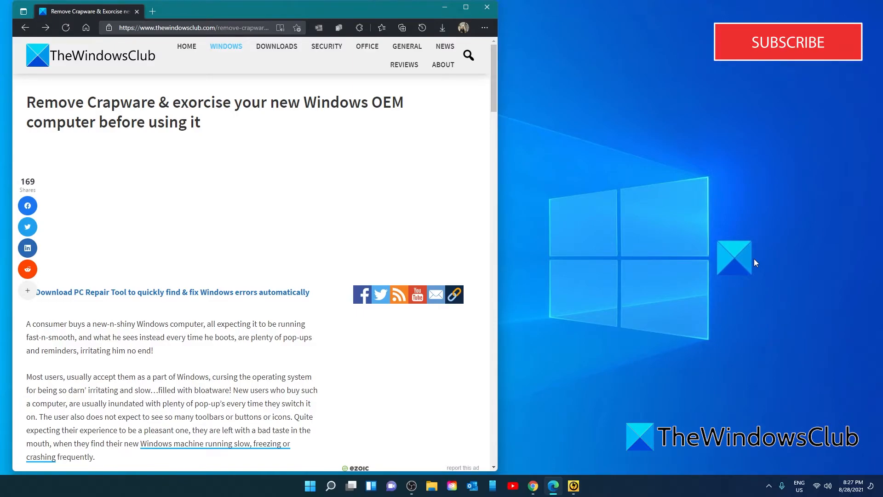
mouse_move(277, 480)
type("com")
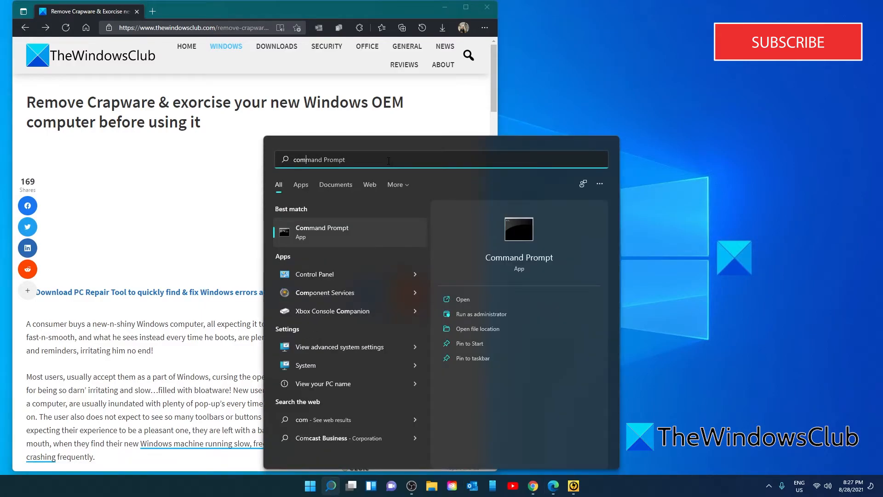
Run netstat -a in an administrator Command Prompt to list active connections.
left_click(481, 313)
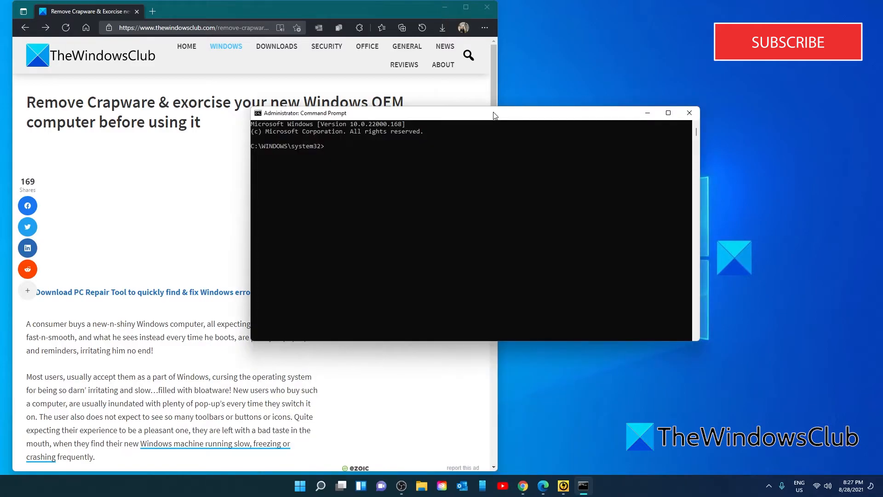
type("net")
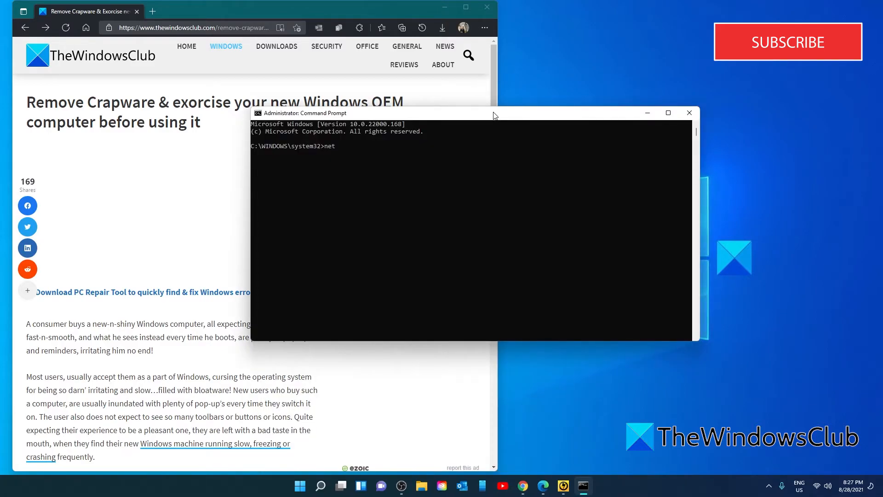
type("stat")
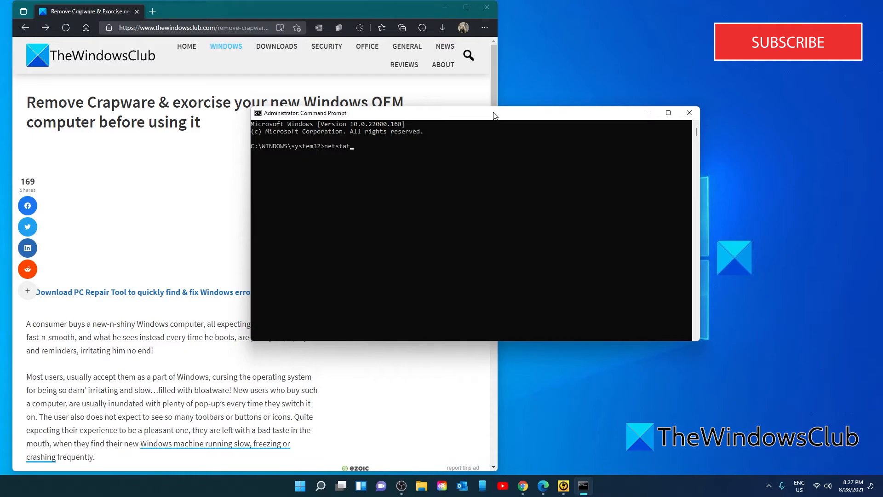
type("-a")
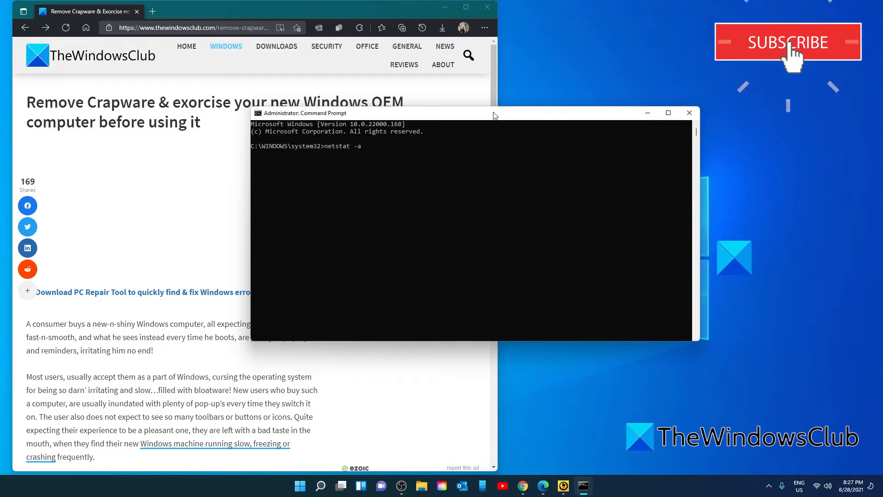
key("Return")
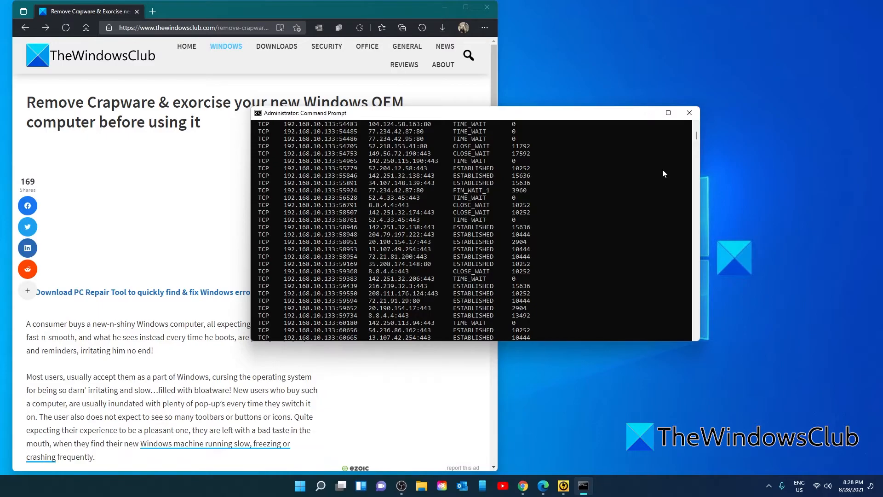
mouse_move(588, 167)
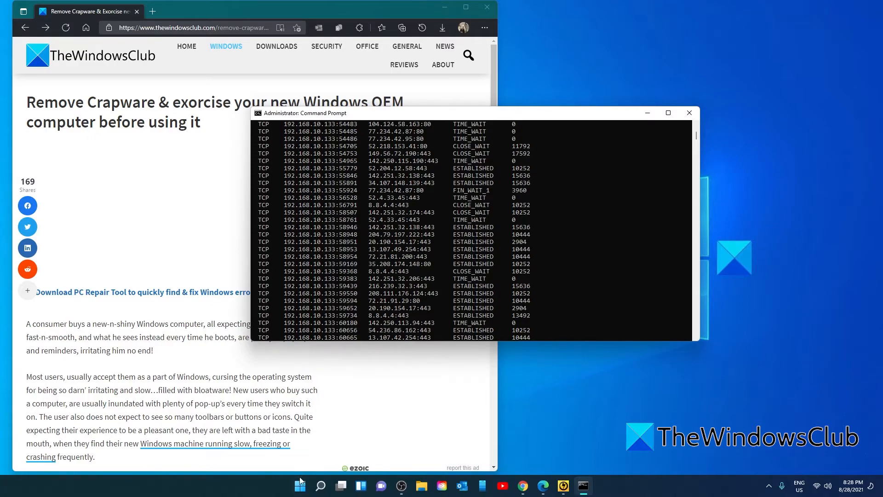
View the Task Manager services list with PIDs beside the netstat output.
left_click(320, 486)
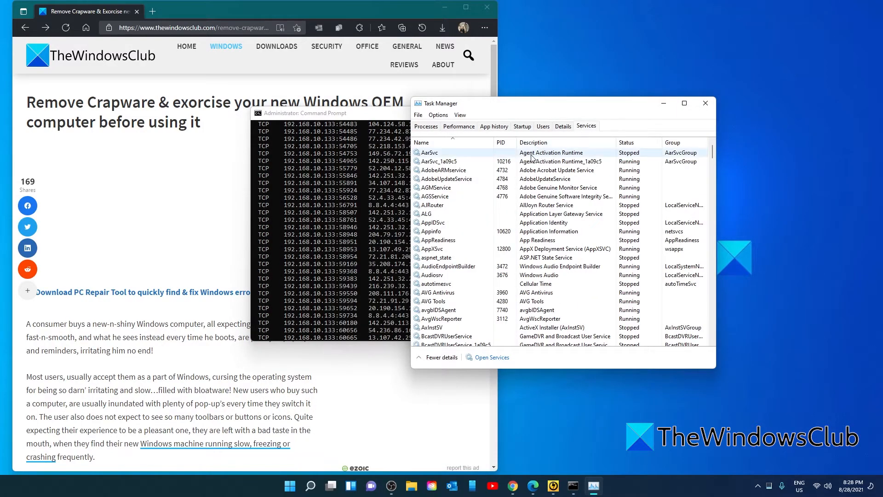
scroll("down", 3)
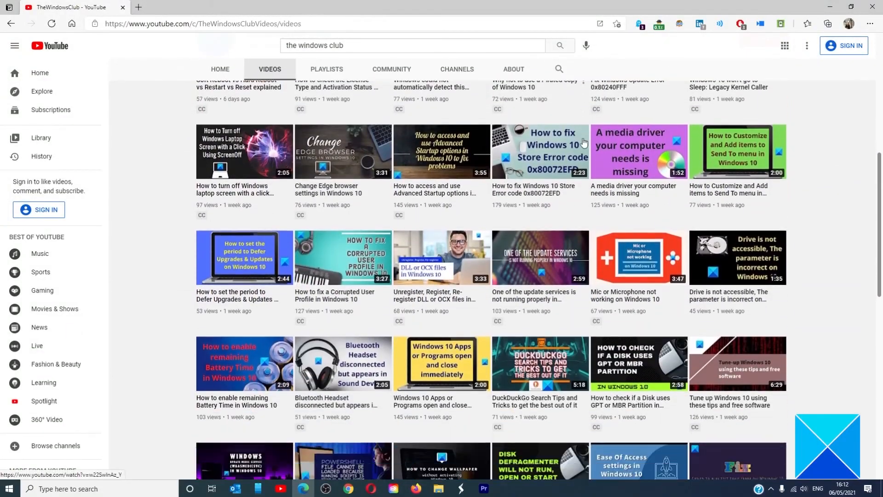
Scroll further down TheWindowsClub channel's Videos page.
scroll("down", 3)
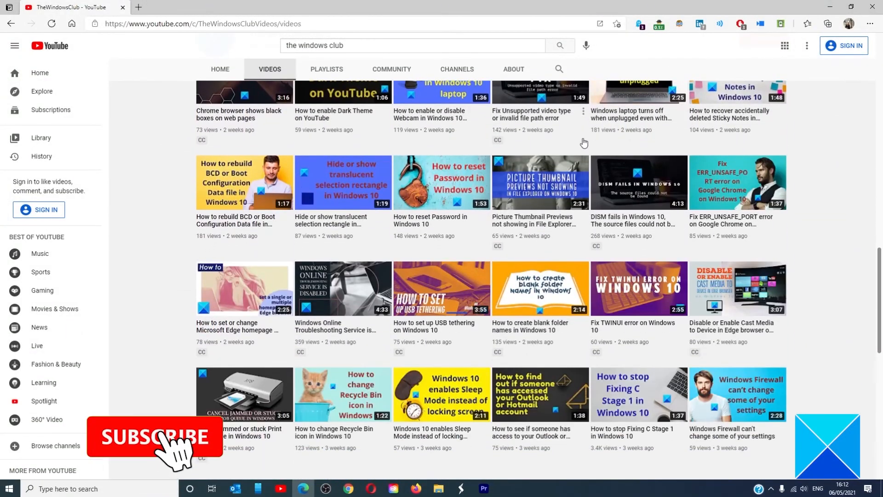